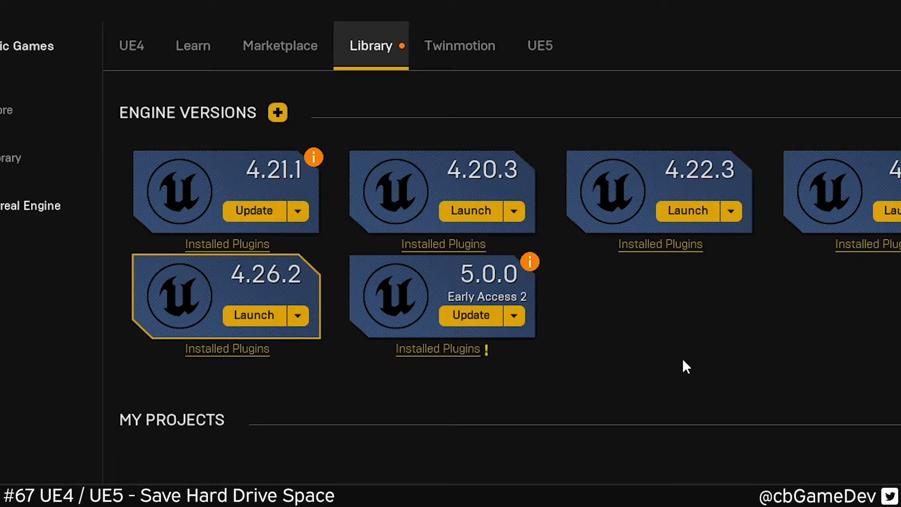
pyautogui.moveTo(86, 395)
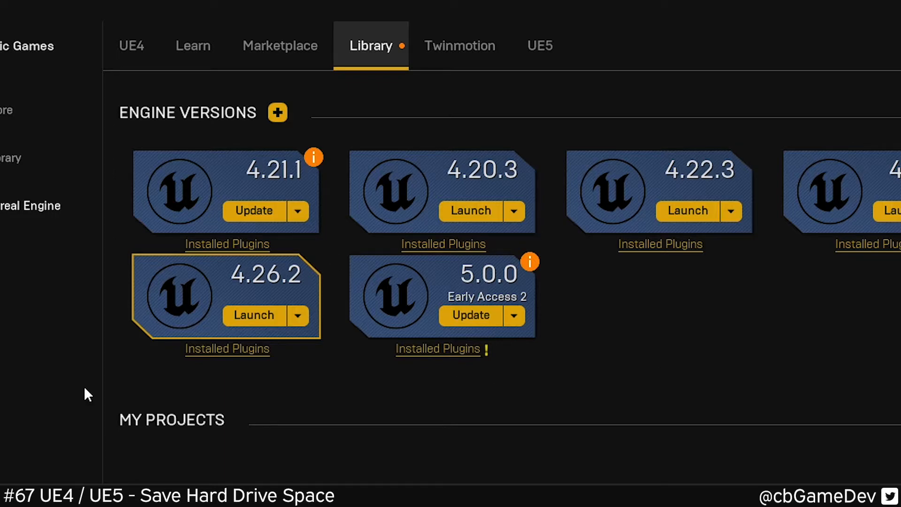
pyautogui.moveTo(383, 107)
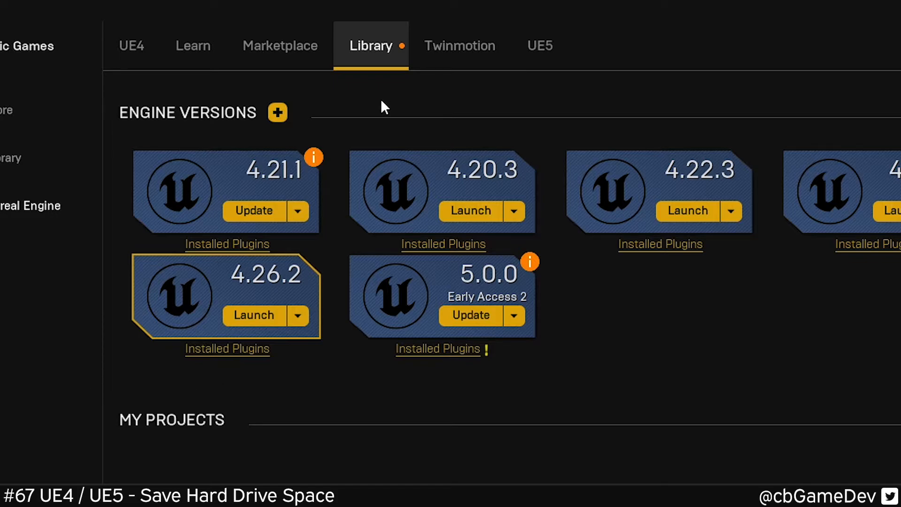
pyautogui.moveTo(311, 290)
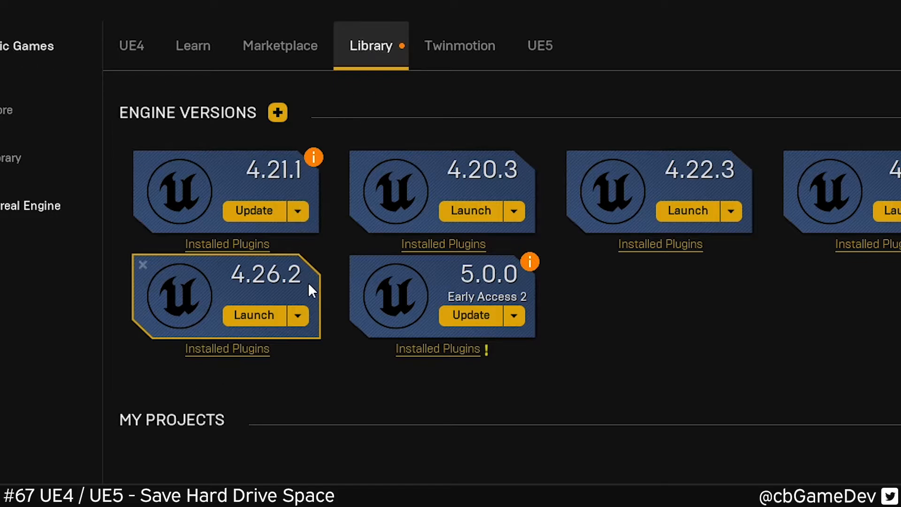
pyautogui.moveTo(284, 316)
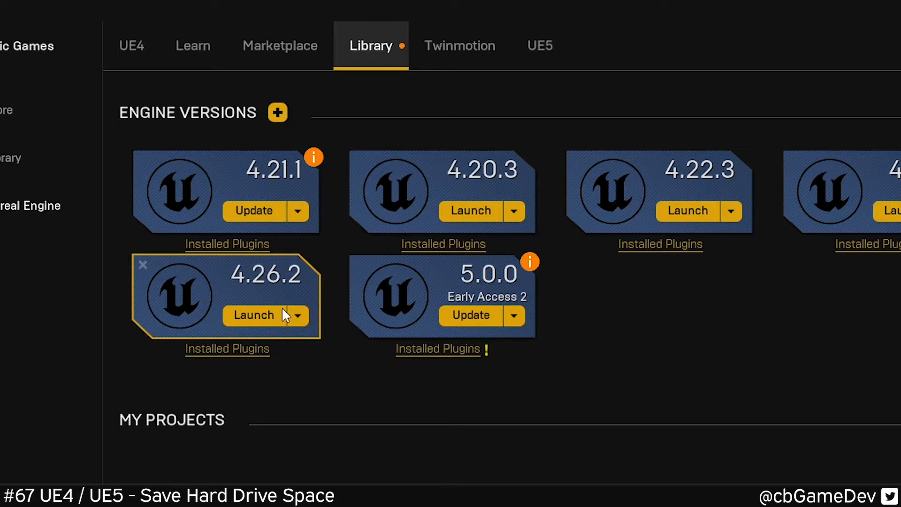
# Bring up the 4.26.2 installation options and scroll to its Target Platforms section (48.35 GB required)
pyautogui.click(297, 315)
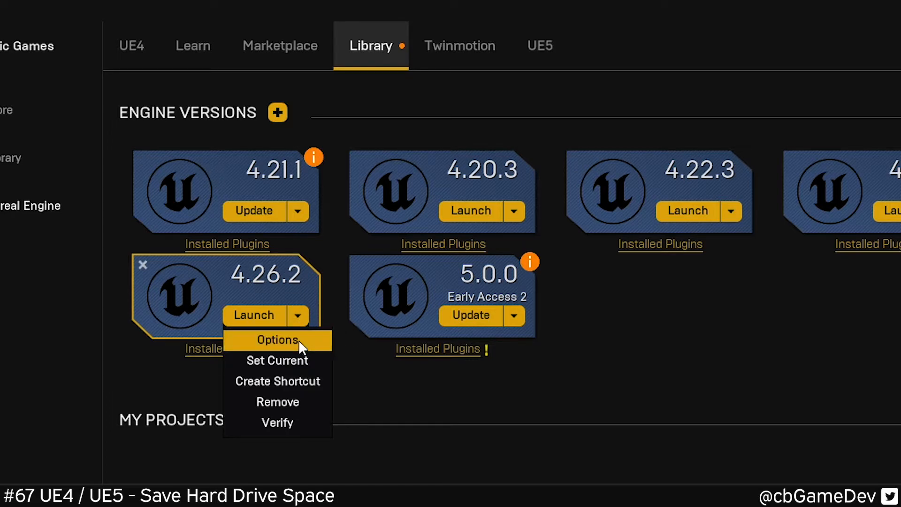
pyautogui.click(277, 340)
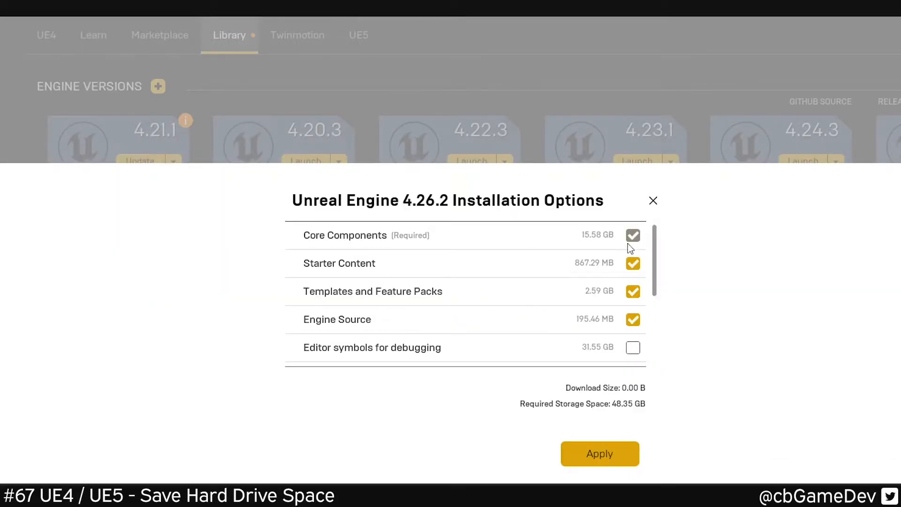
pyautogui.scroll(-3)
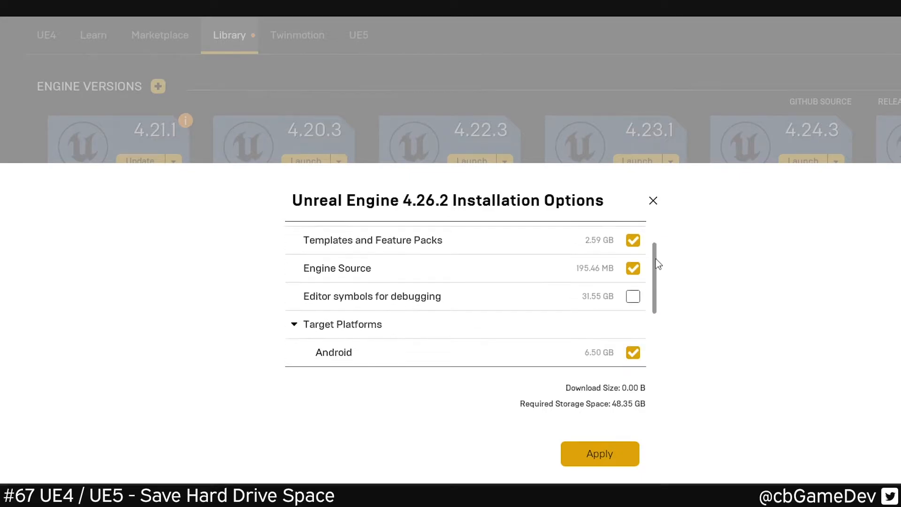
pyautogui.scroll(-3)
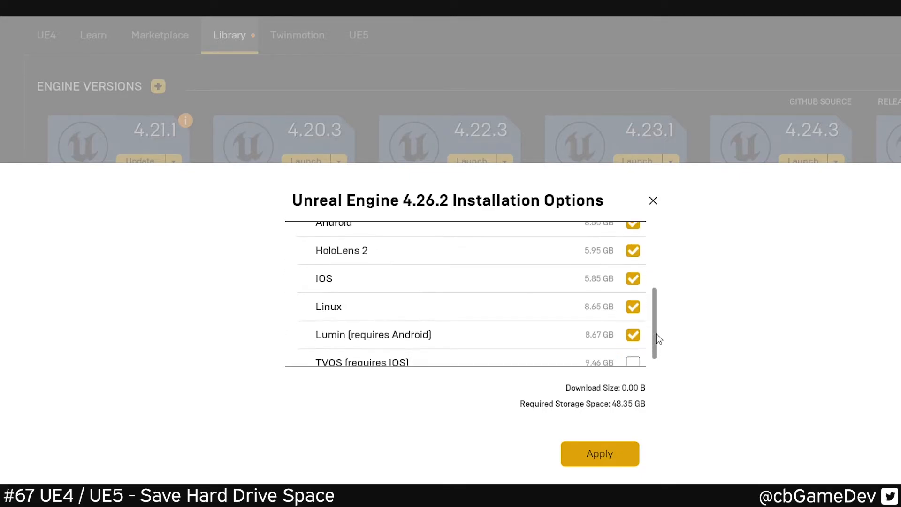
pyautogui.scroll(3)
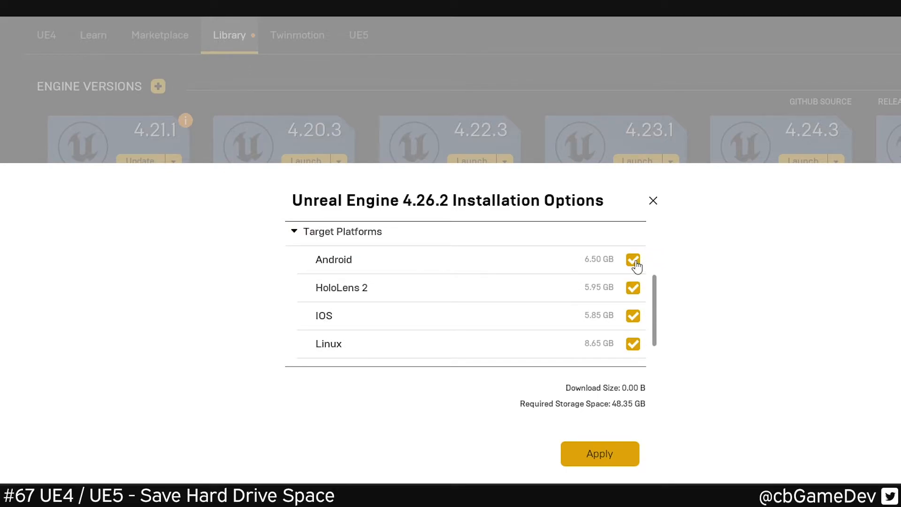
pyautogui.moveTo(562, 414)
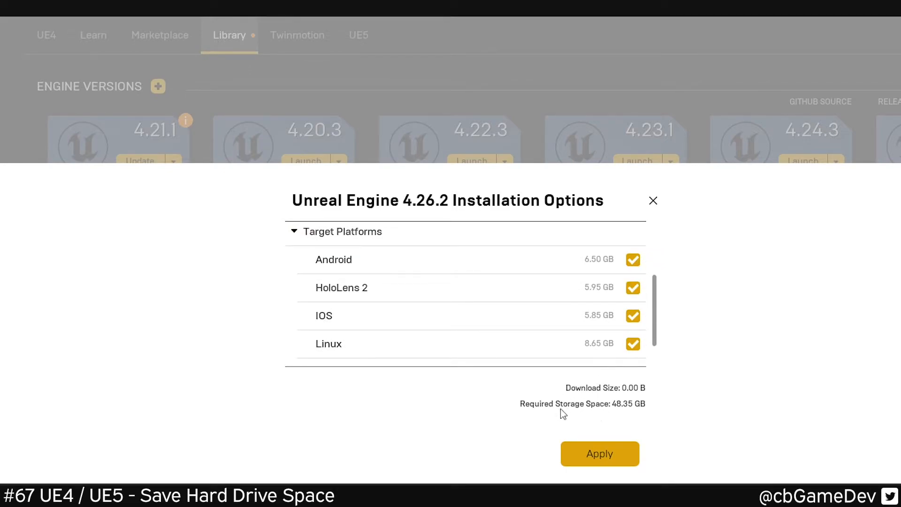
pyautogui.moveTo(636, 413)
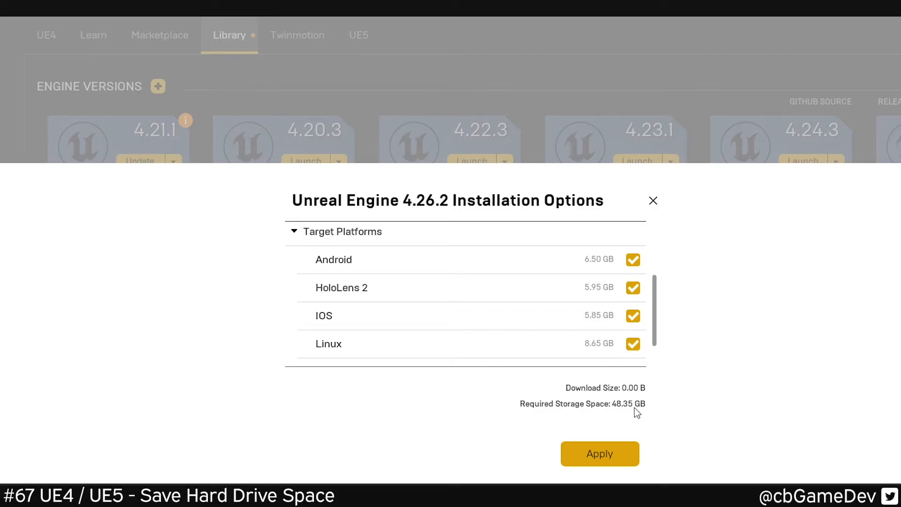
# Uncheck the Android and Lumin target platforms, dropping required storage toward 19.23 GB
pyautogui.click(633, 259)
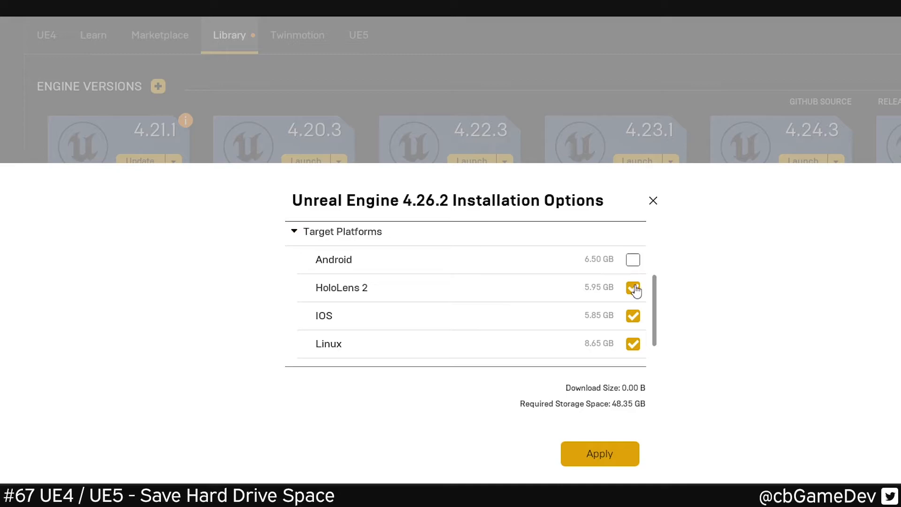
pyautogui.scroll(-3)
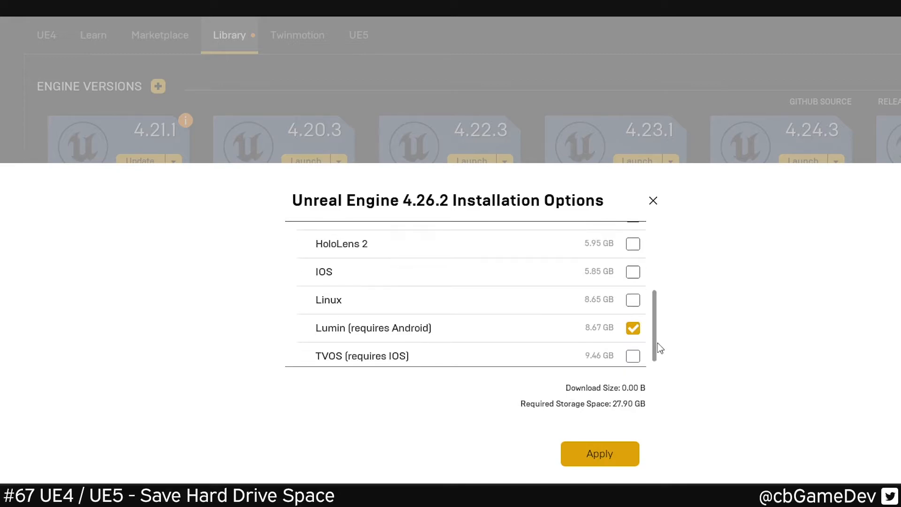
pyautogui.click(632, 328)
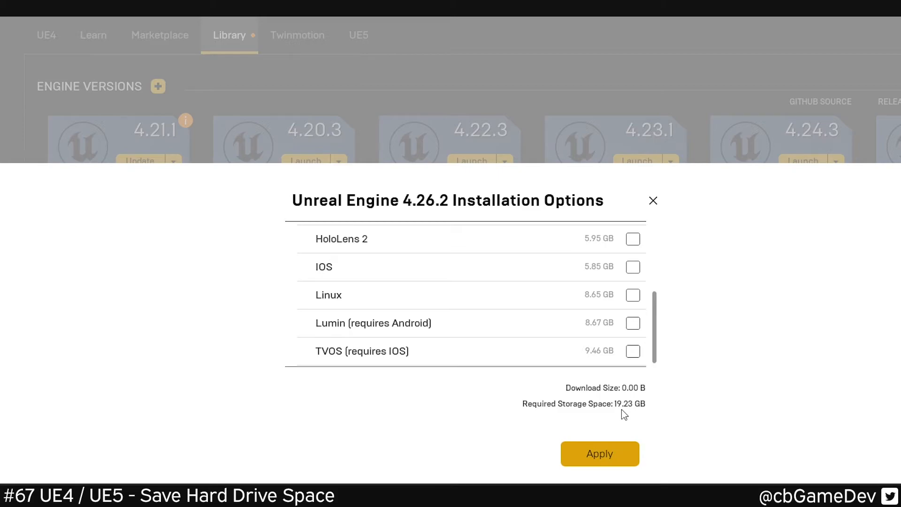
pyautogui.moveTo(624, 336)
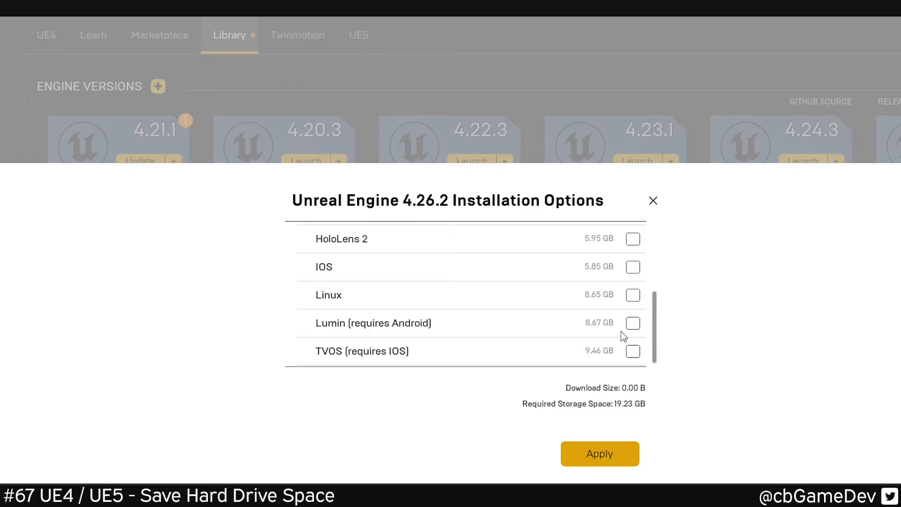
pyautogui.moveTo(632, 301)
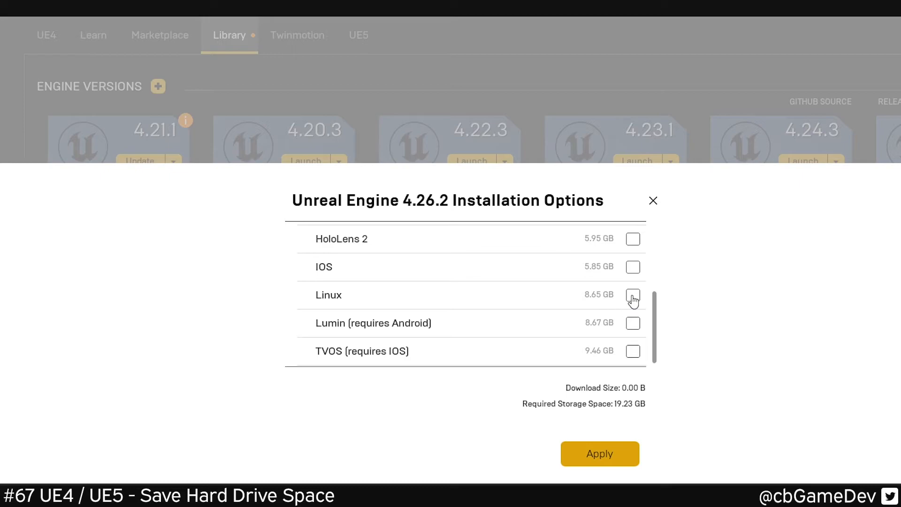
# Re-enable Linux as the only target platform (27.88 GB) and apply the reduced installation
pyautogui.click(633, 295)
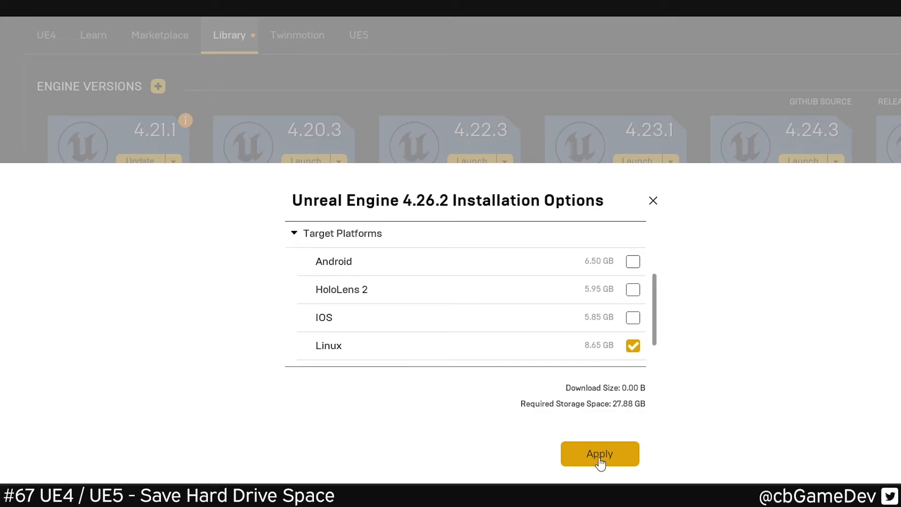
pyautogui.click(599, 453)
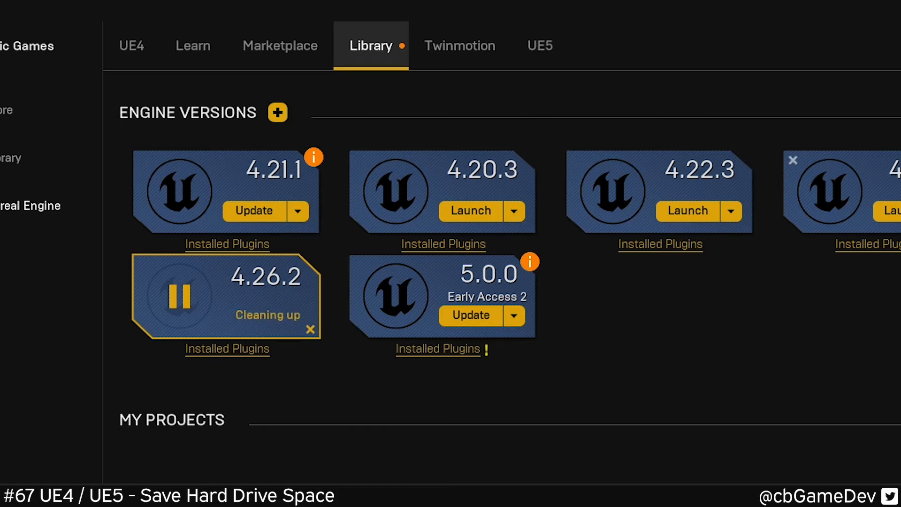
pyautogui.moveTo(354, 393)
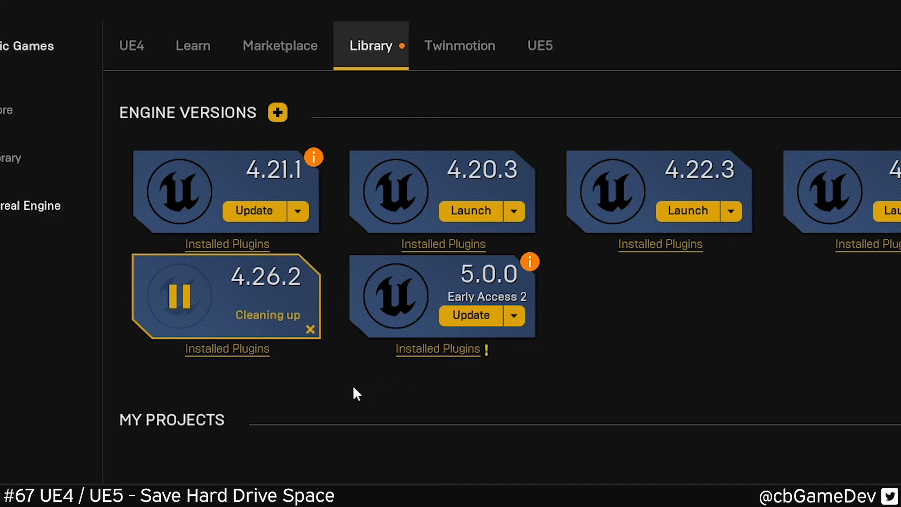
pyautogui.moveTo(325, 388)
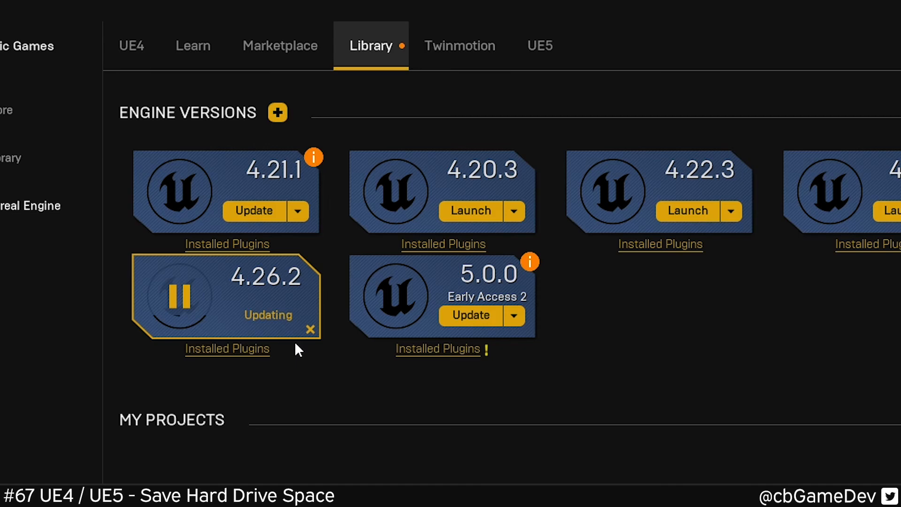
pyautogui.moveTo(330, 367)
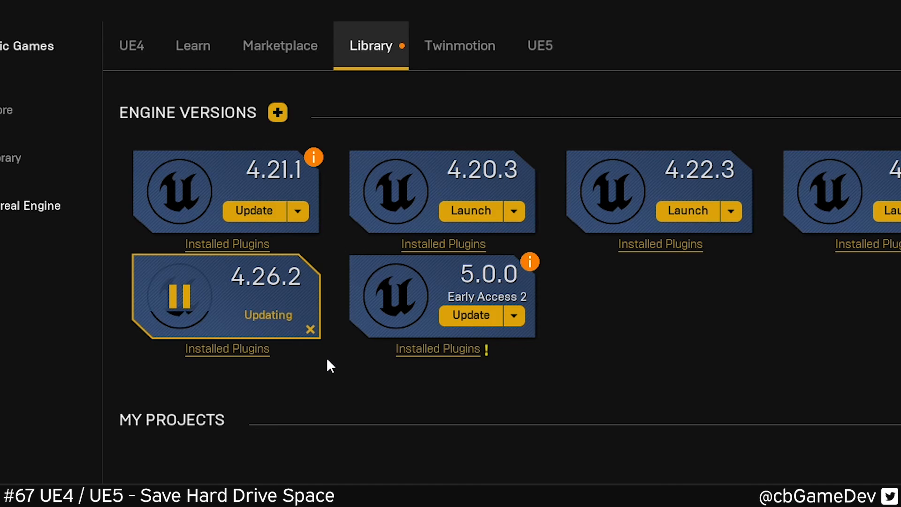